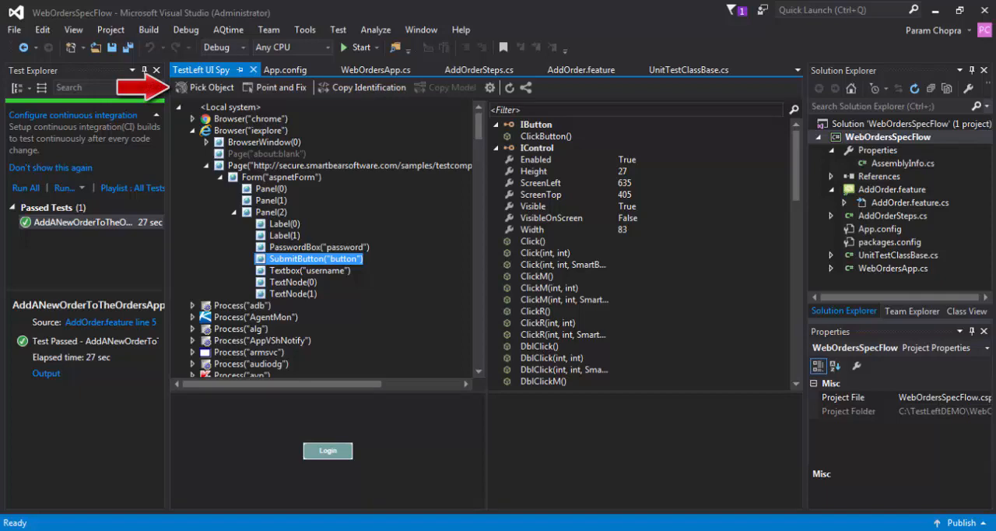
{"action": "mouse_move", "coordinate": [342, 169]}
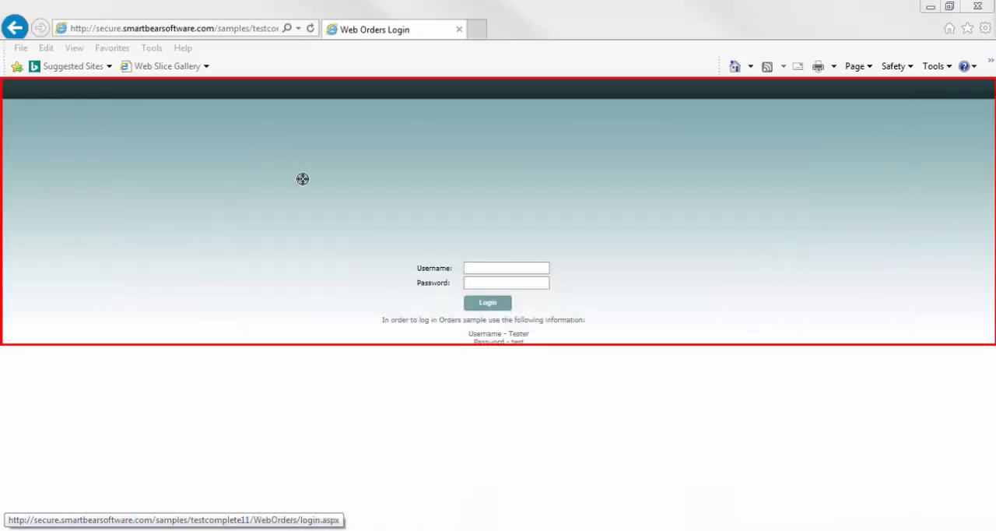
Show the AddOrder.feature file with the 'Add a new order' scenario and its Given/When/Then steps
{"action": "left_click", "coordinate": [488, 303]}
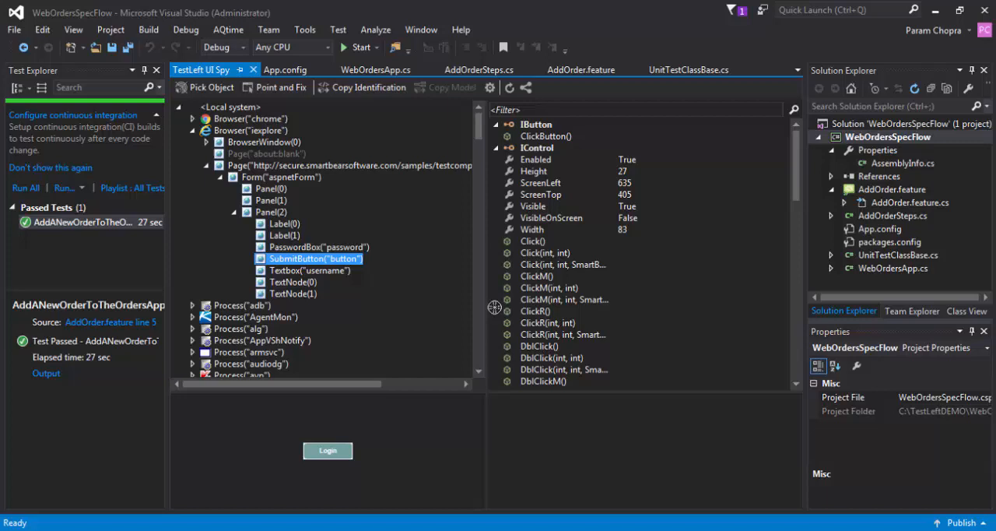
{"action": "mouse_move", "coordinate": [484, 327]}
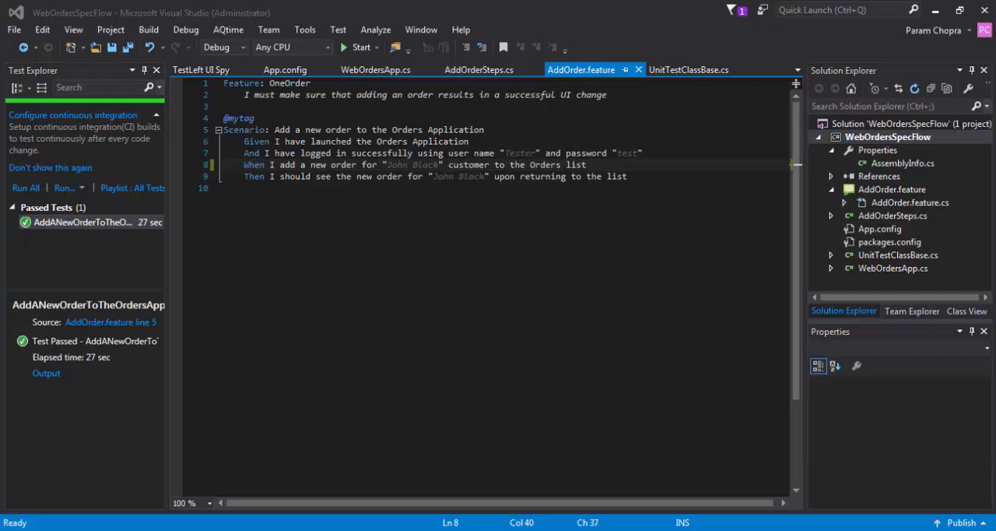
Show AddOrderSteps.cs with bindings for launching the Orders application and logging in
{"action": "left_click", "coordinate": [479, 69]}
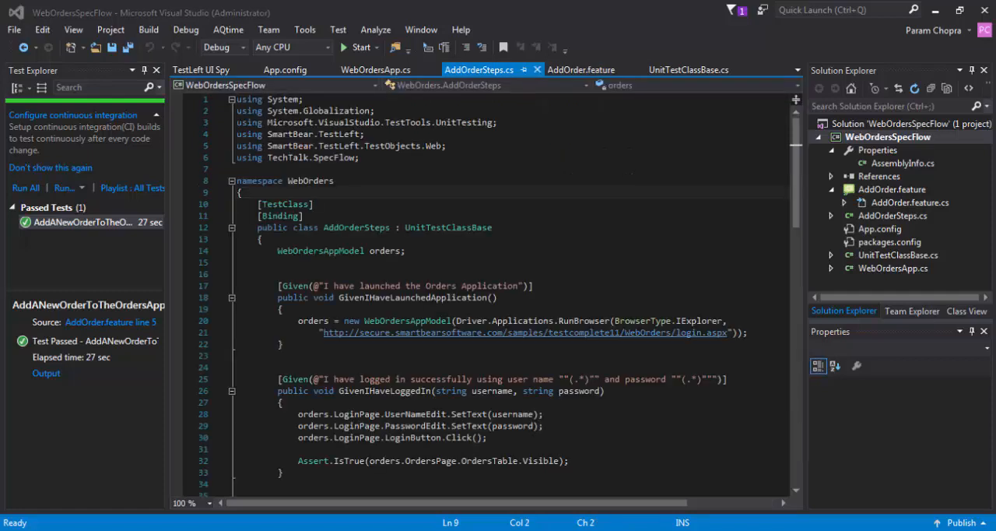